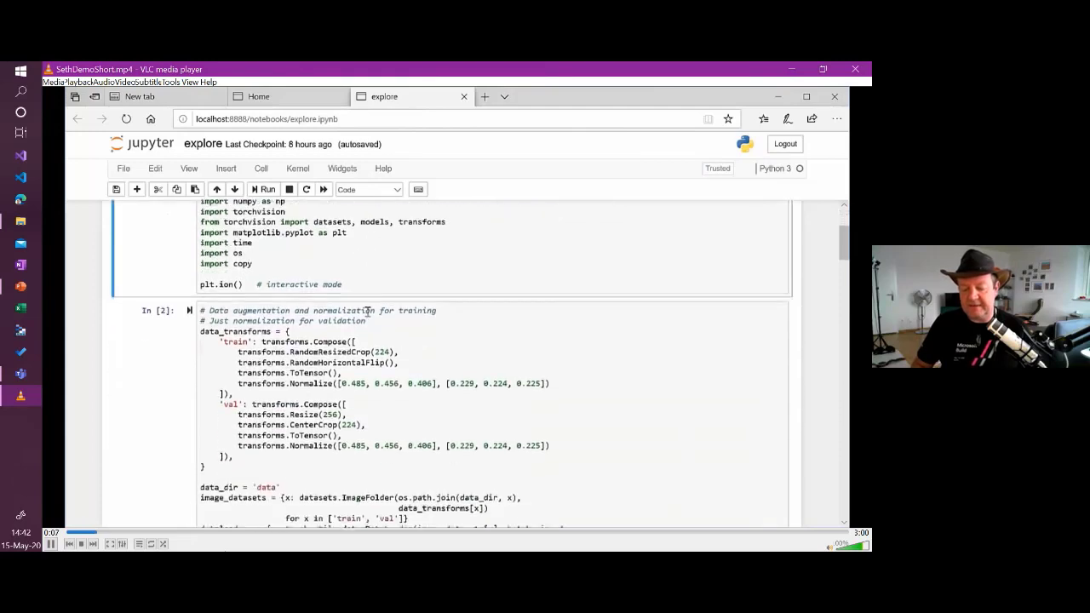
Scroll past the transforms, sample batch and train_model cells to the one-epoch training output
scroll(down, 3)
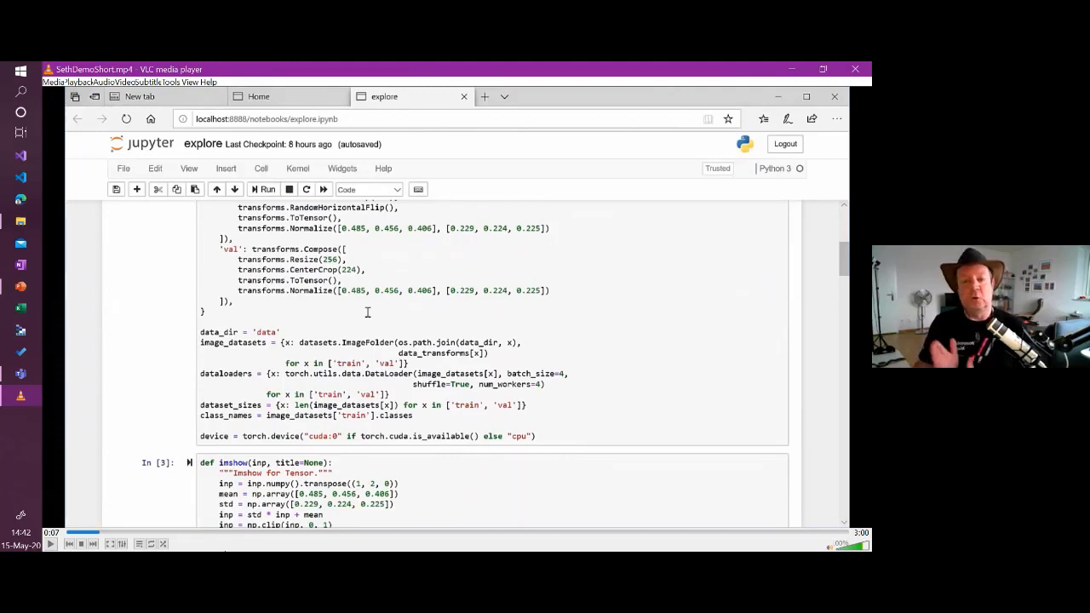
scroll(down, 3)
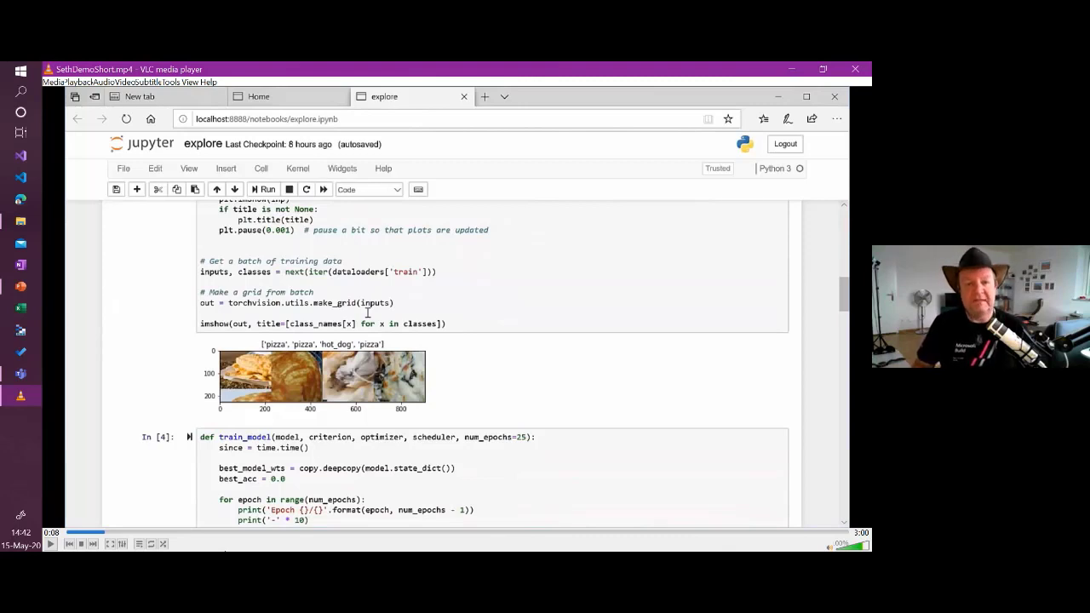
scroll(down, 3)
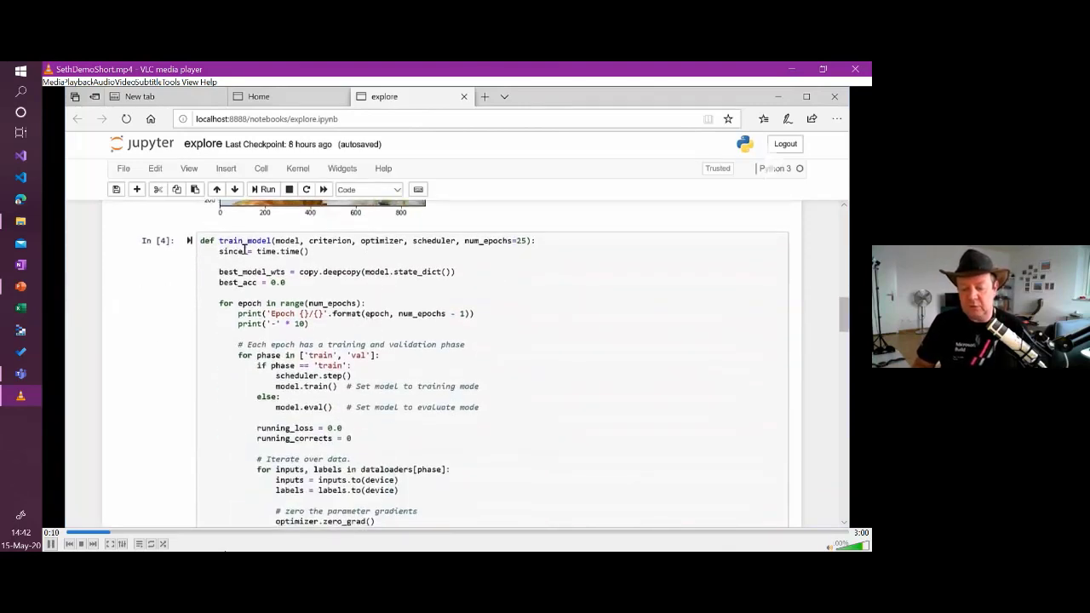
scroll(down, 3)
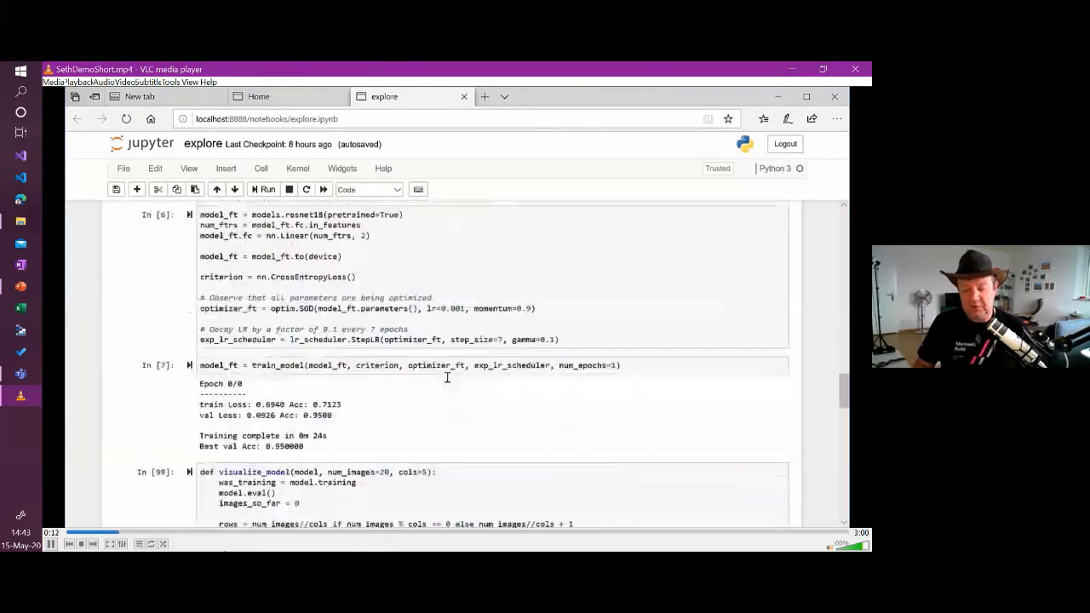
Scroll down to the visualize_model grid of twenty pizza and hot_dog predictions
scroll(down, 3)
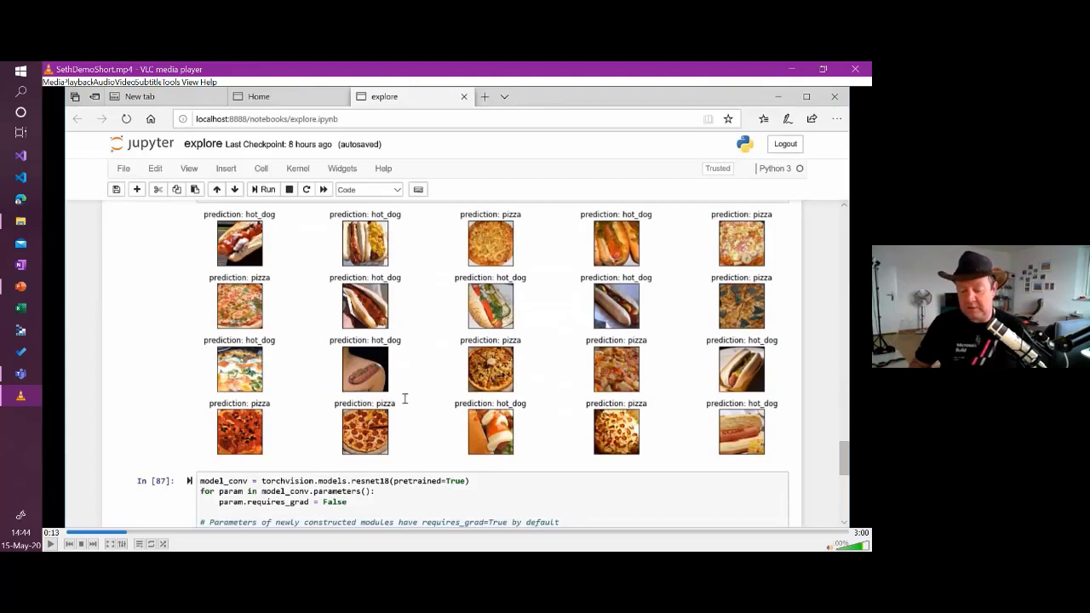
Scroll through train.py to the training logging and start function
scroll(down, 3)
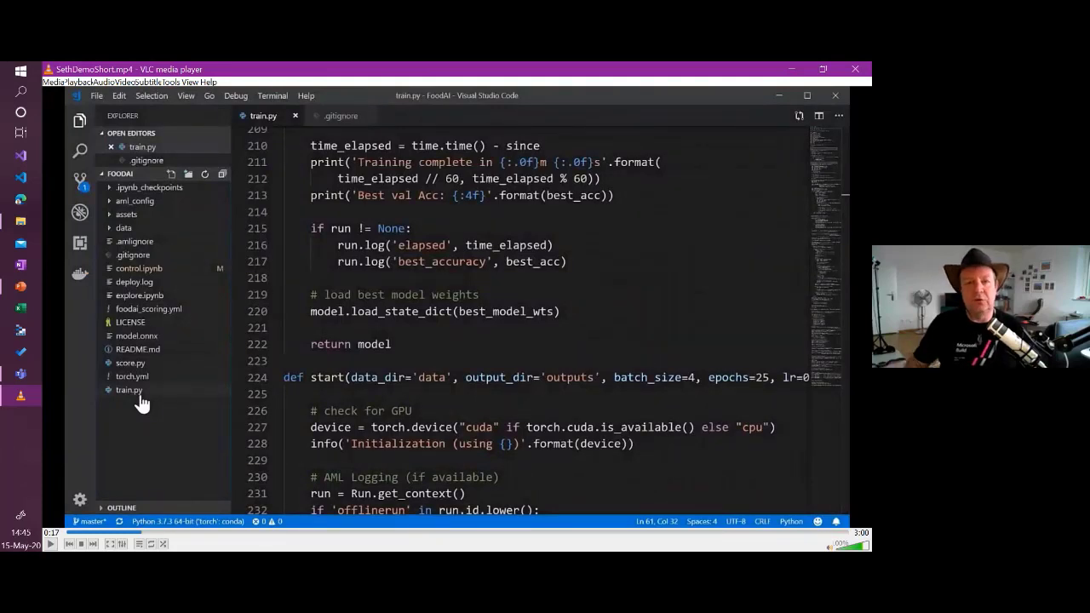
Select train.py in the Explorer and scroll through the script from its start
click(129, 390)
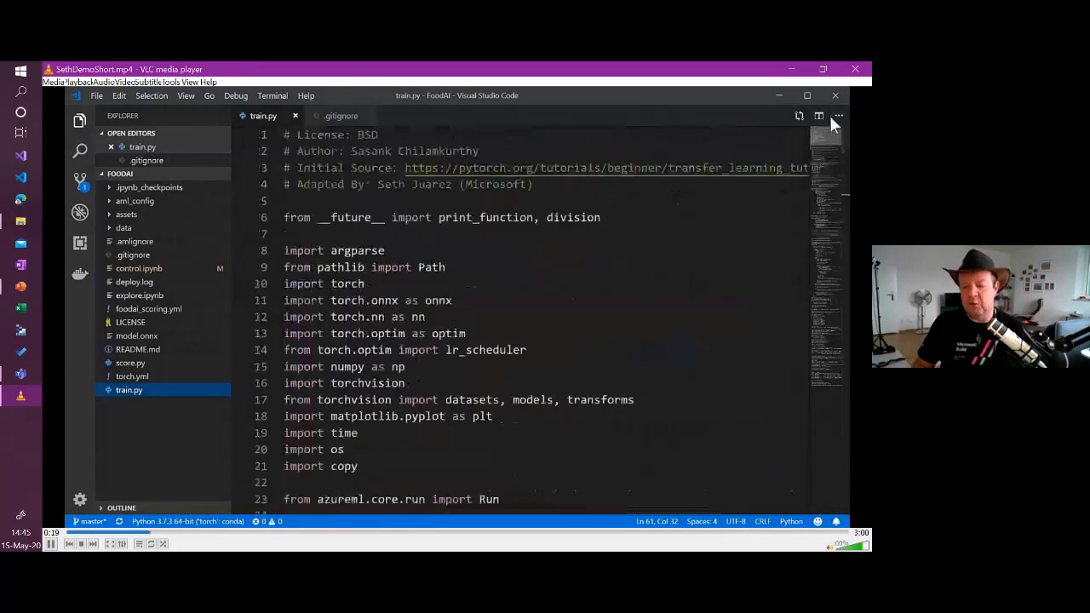
scroll(down, 3)
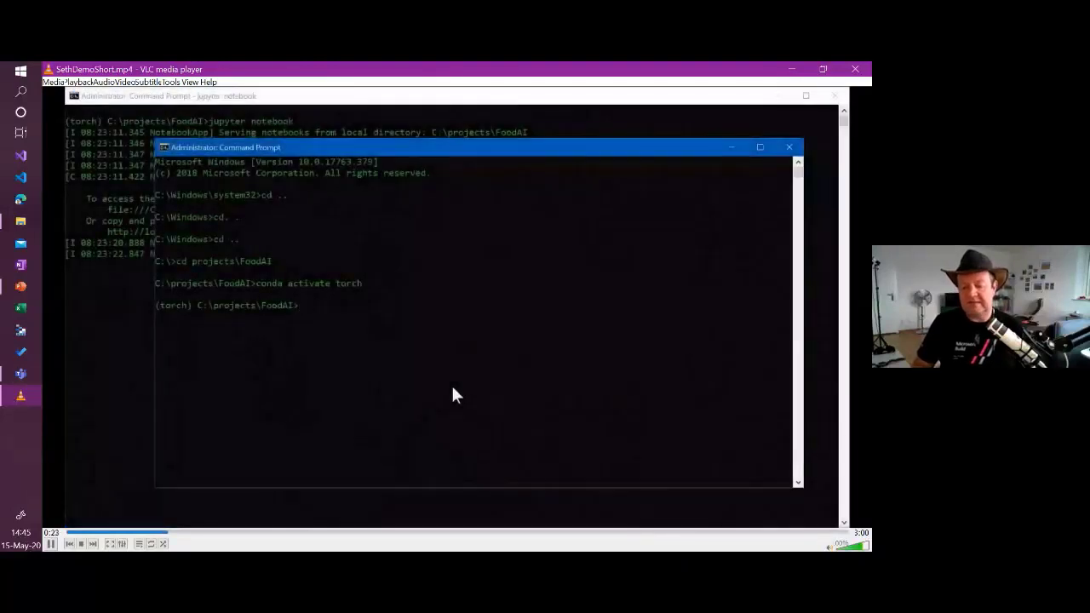
Run 'python train.py -e 1' to train the model for one epoch
text(python train.py -e 1)
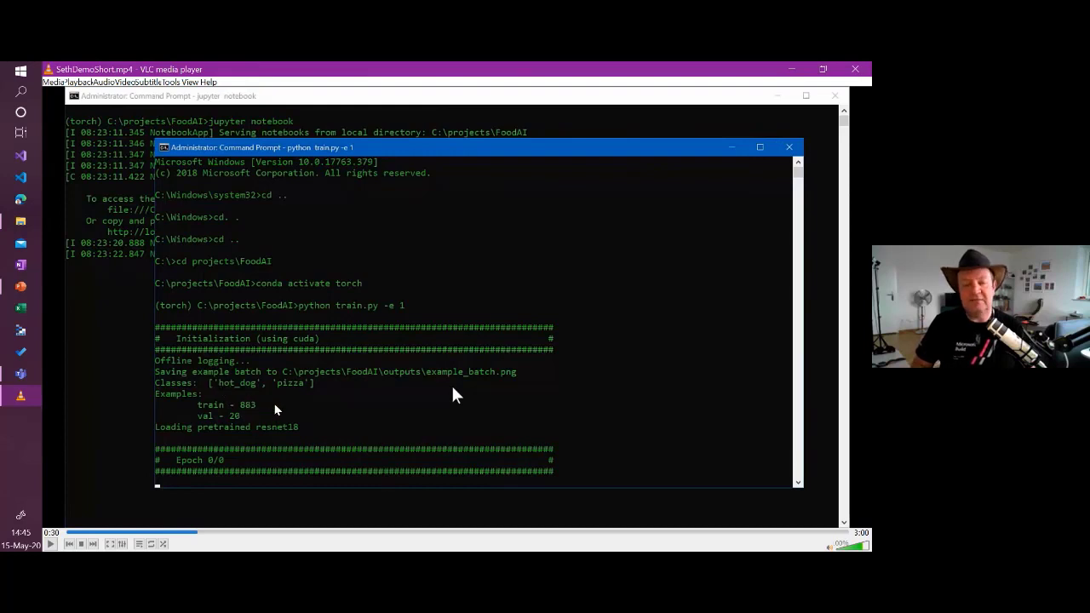
mouse_move(251, 429)
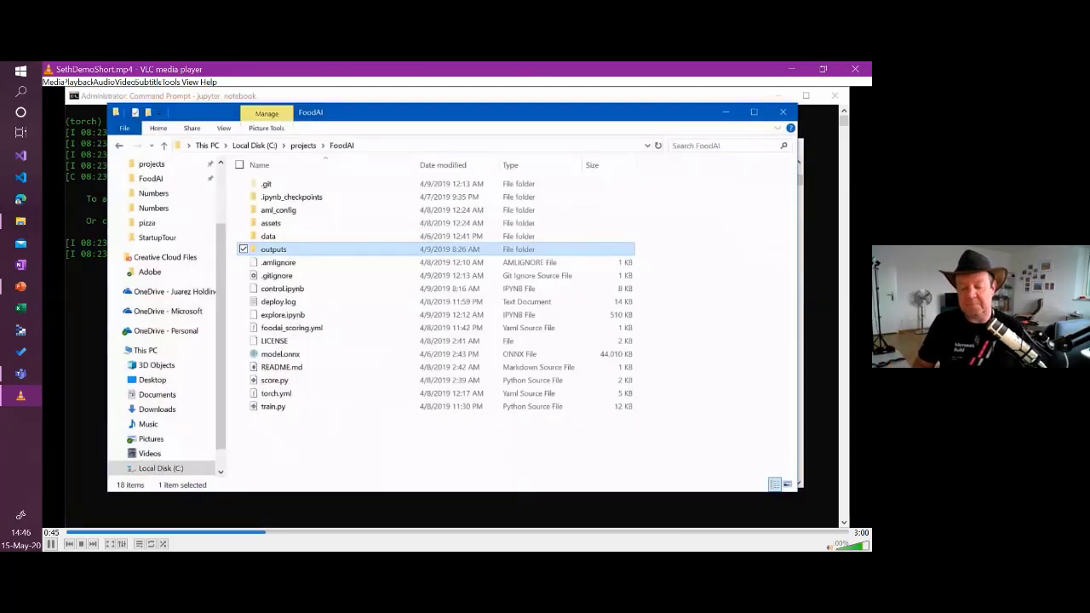
Open the outputs folder and load model.onnx into Netron
double_click(273, 249)
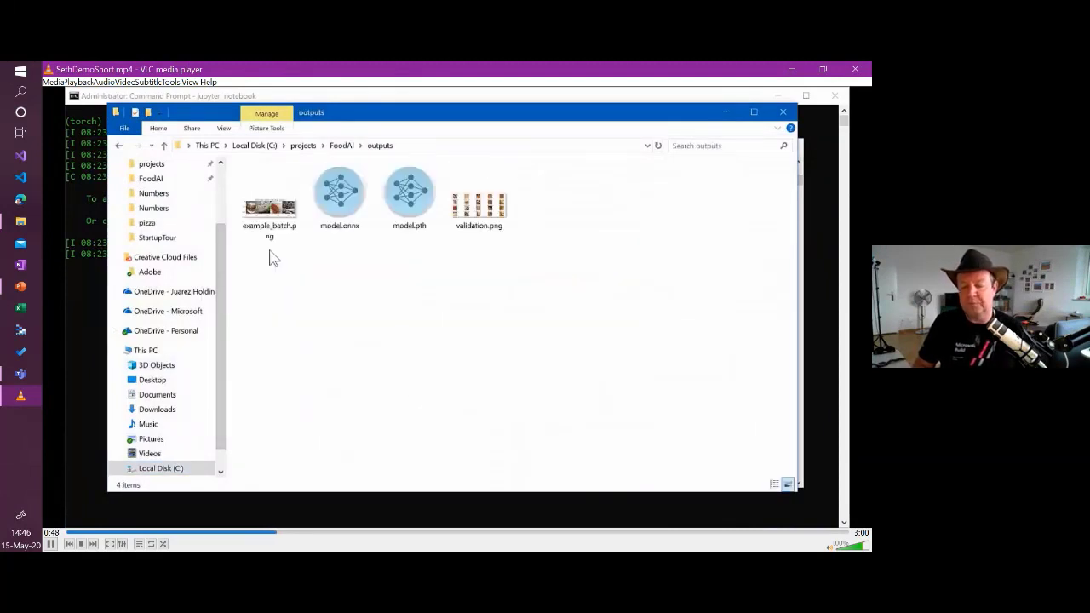
double_click(339, 192)
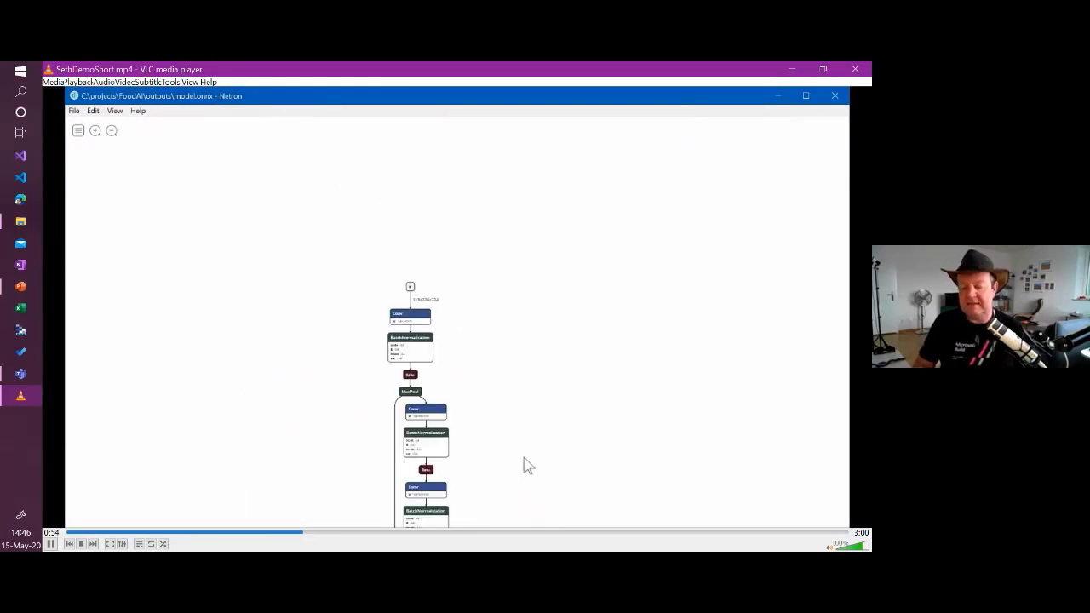
Scroll through the Gemm layer's 2×512 weight values in Netron
scroll(down, 3)
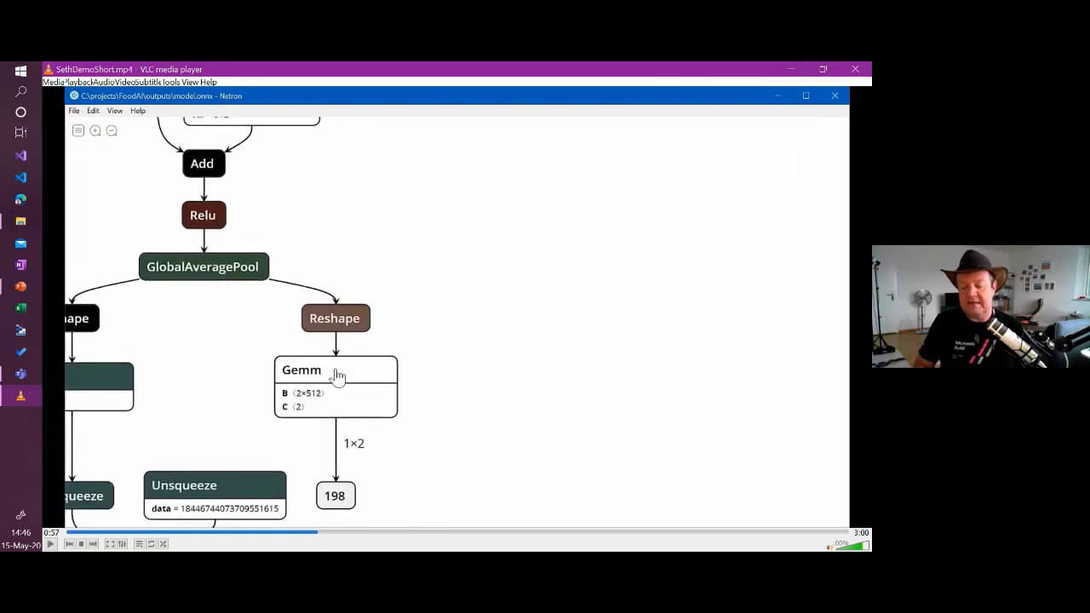
mouse_move(267, 224)
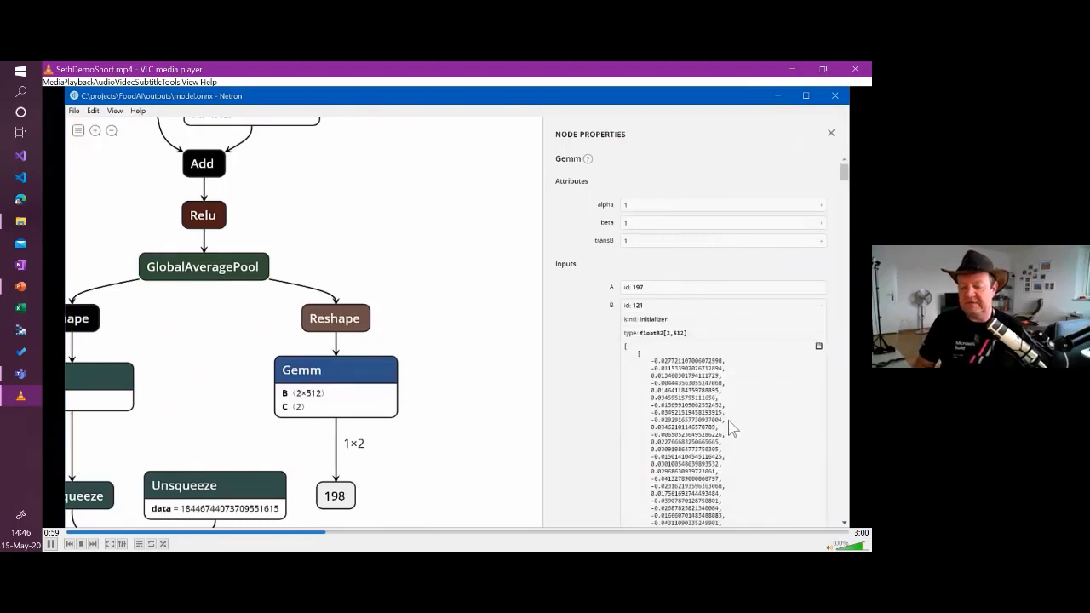
scroll(down, 3)
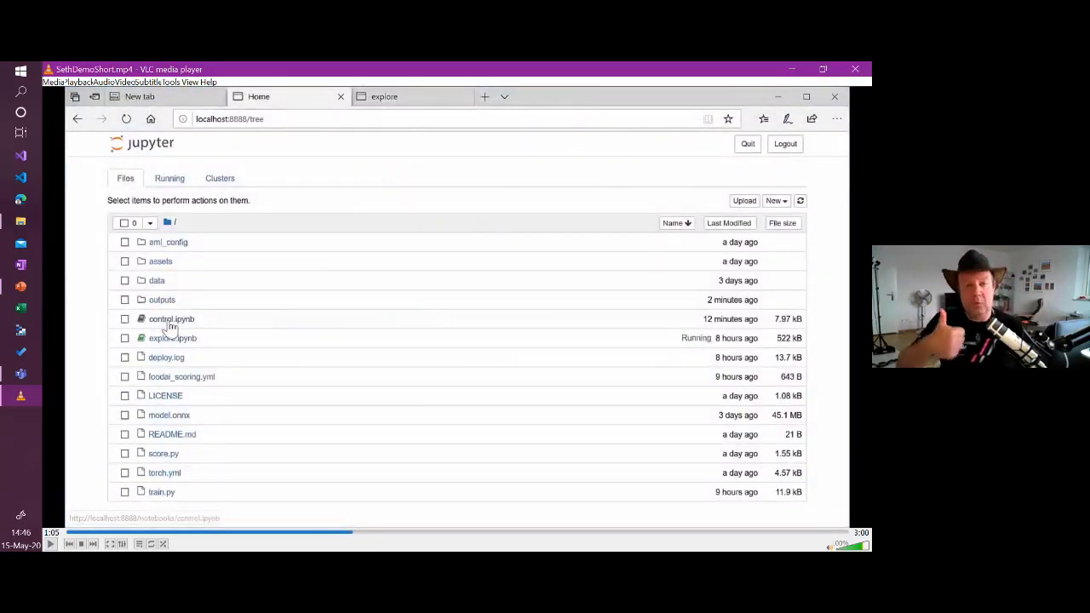
Open control.ipynb and run the SDK imports and following setup cells
click(171, 319)
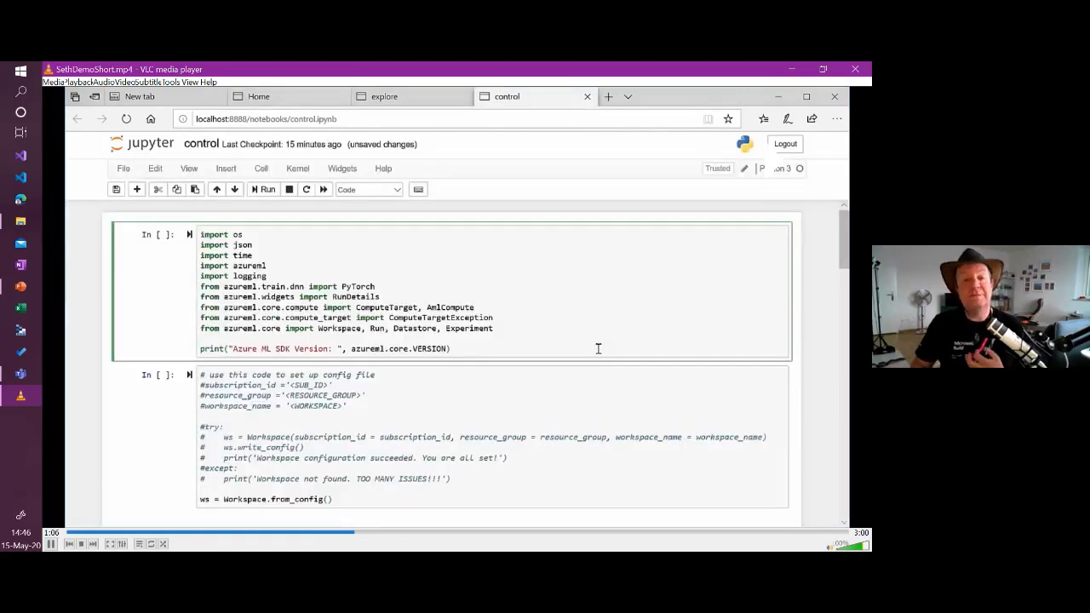
click(268, 189)
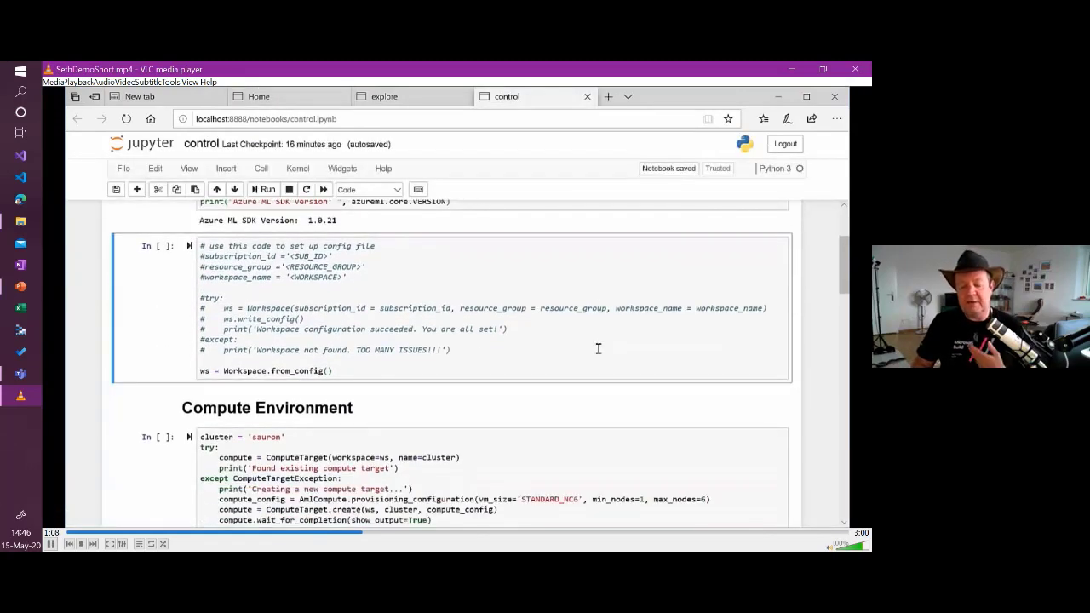
scroll(down, 3)
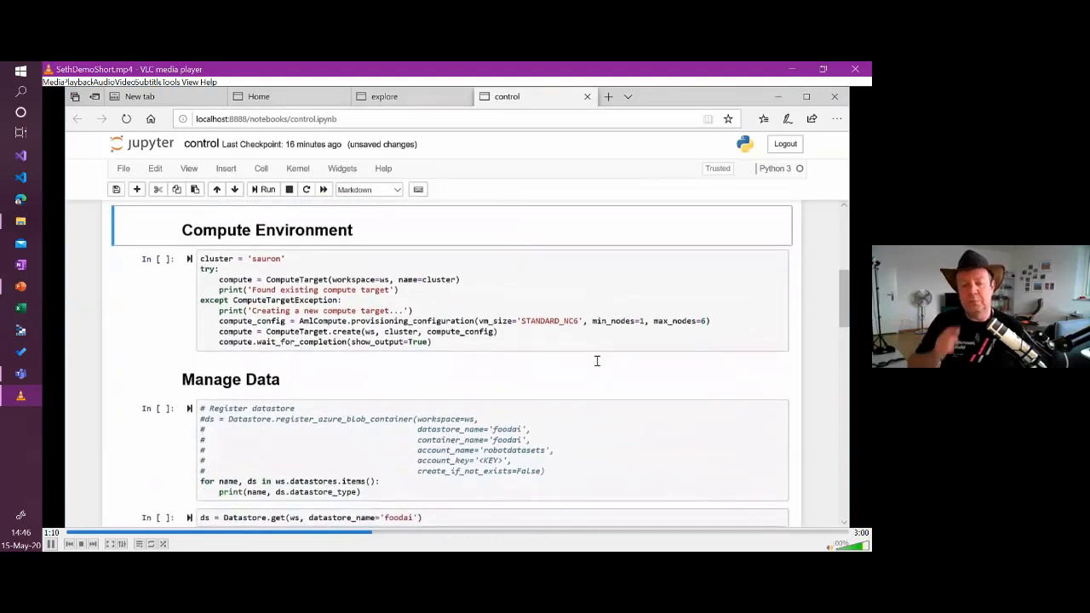
click(266, 189)
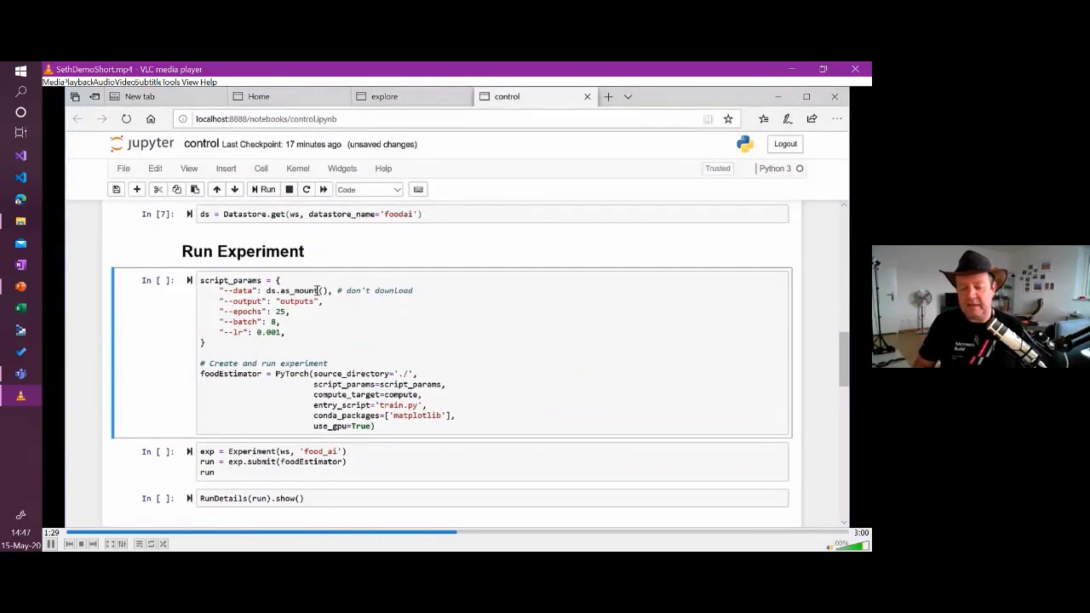
Submit the food_ai experiment and scroll through its run details and epoch losses
click(267, 189)
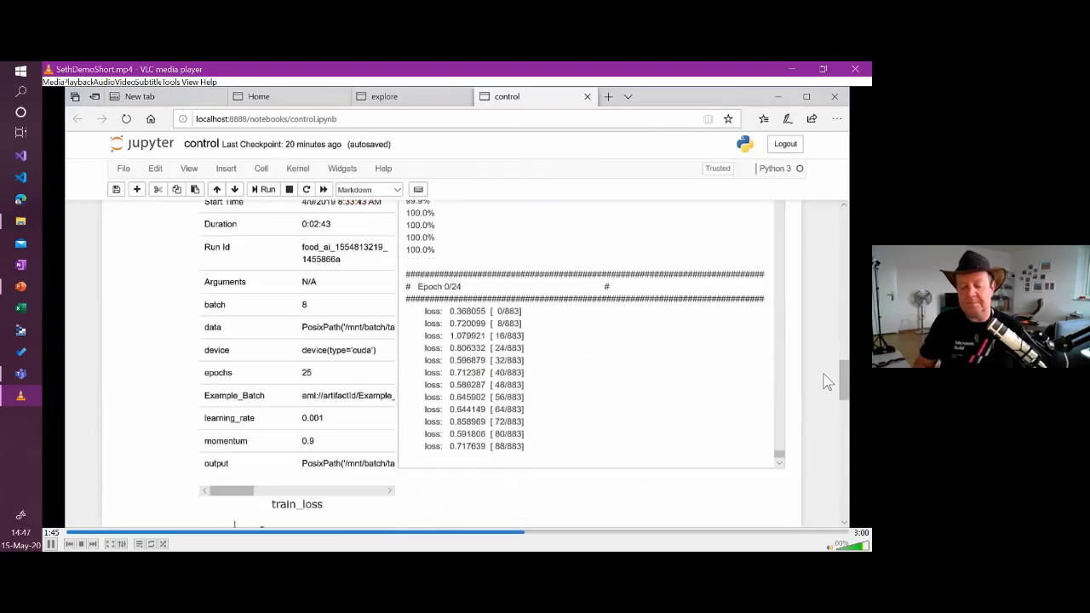
scroll(down, 3)
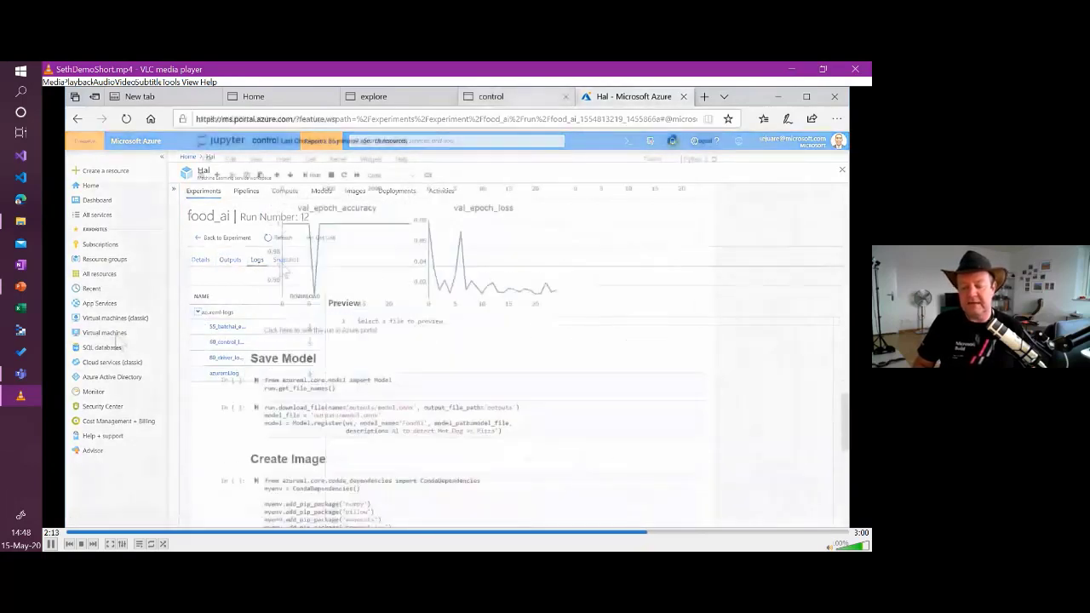
In the control notebook, list the run's files and save deployment logs for the scoring address
click(491, 96)
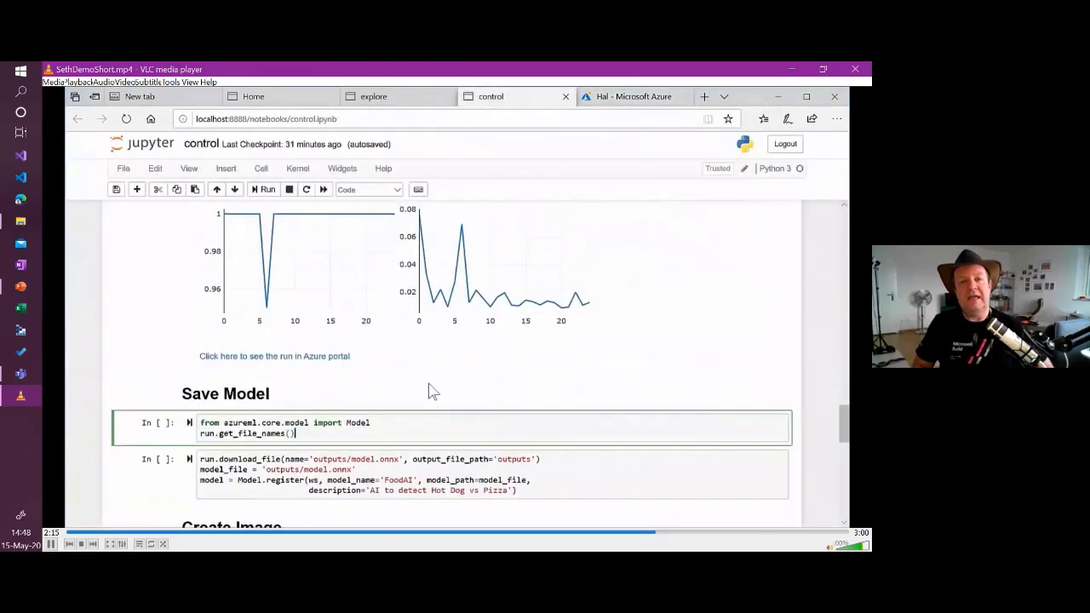
click(268, 189)
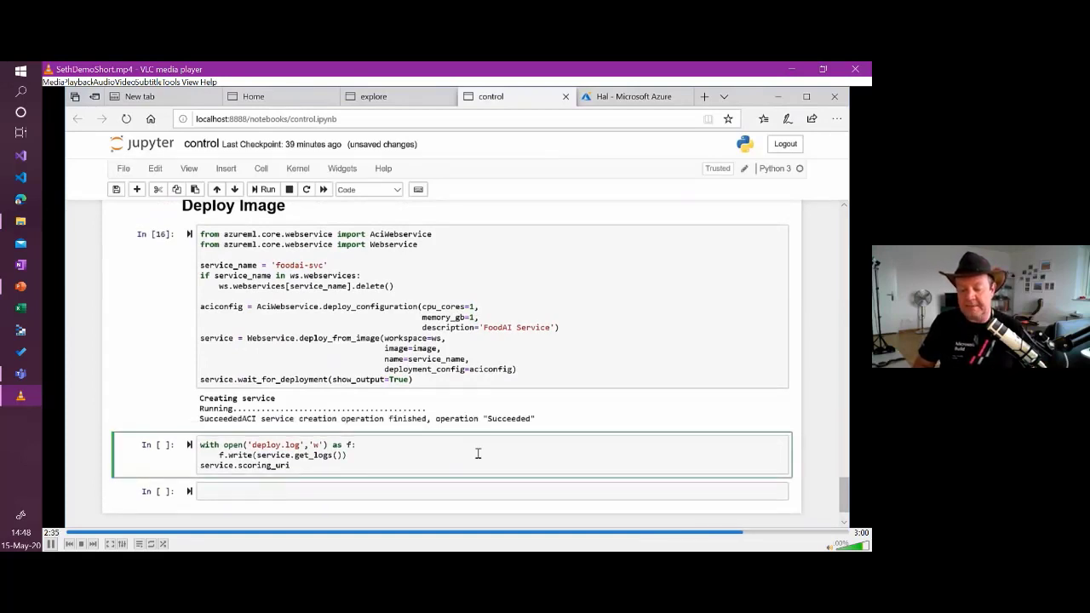
click(705, 97)
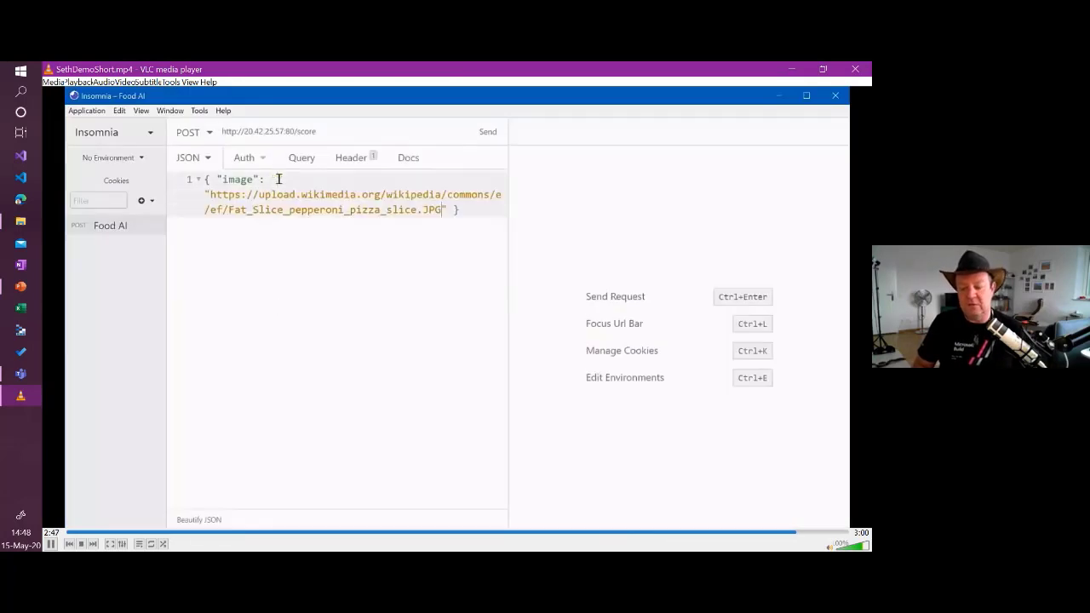
Send the pizza image URL, then the hot dog URL, getting 'pizza' and 'hot_dog' predictions
click(487, 131)
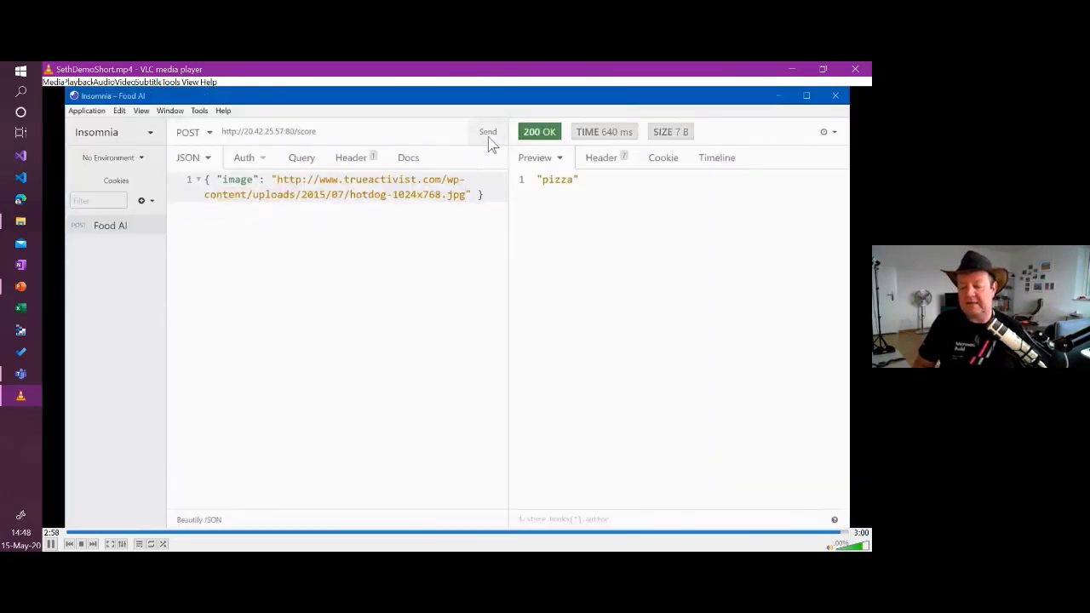
click(487, 131)
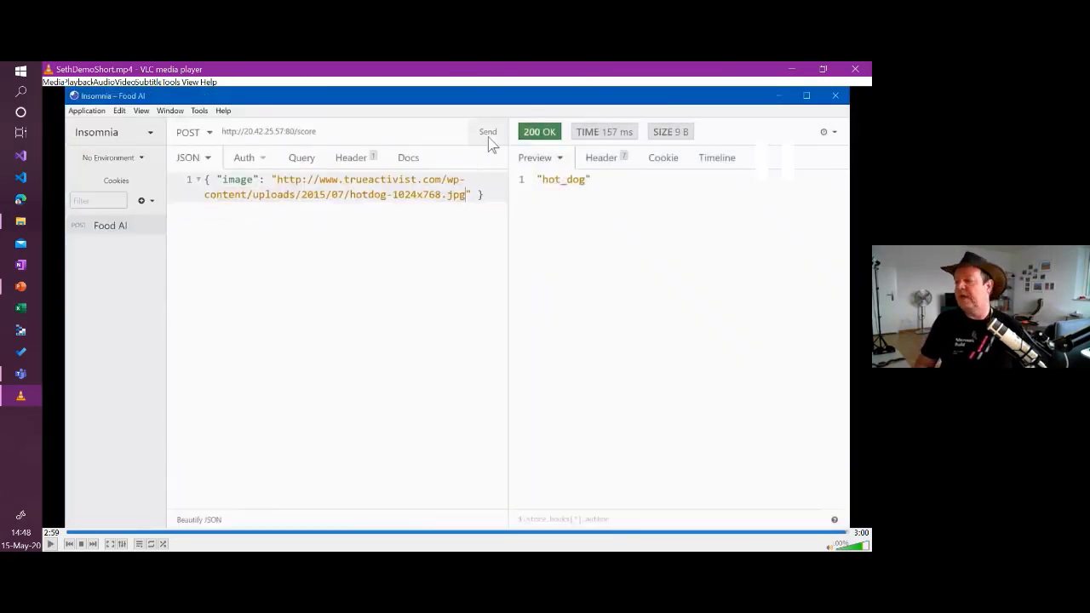